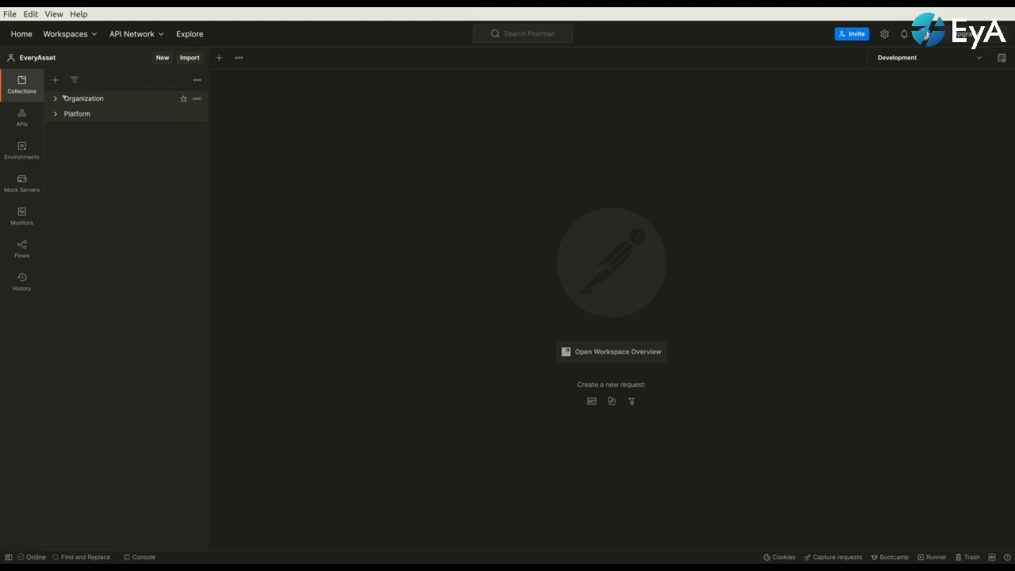
# - Expand the Organization collection to list Acquire Token through Asset Attributes history
pyautogui.click(83, 98)
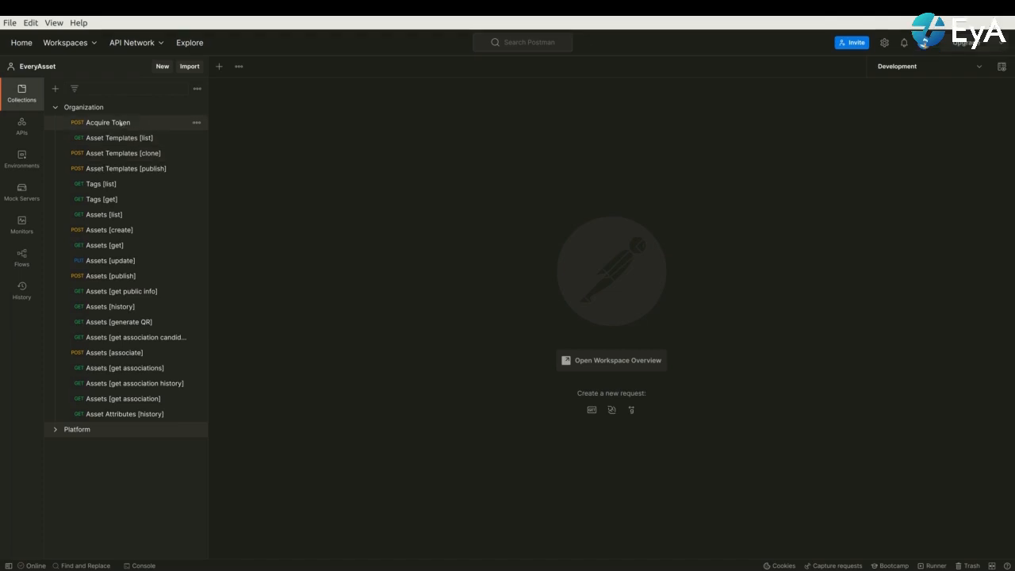
# - Send the Acquire Token request to get access and refresh tokens (200 OK)
pyautogui.click(108, 122)
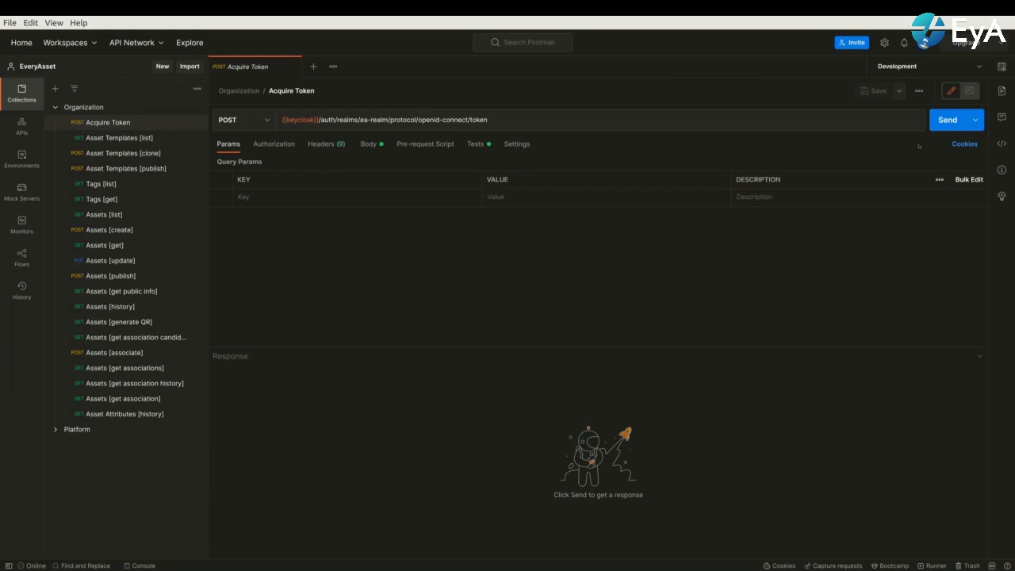
pyautogui.click(946, 119)
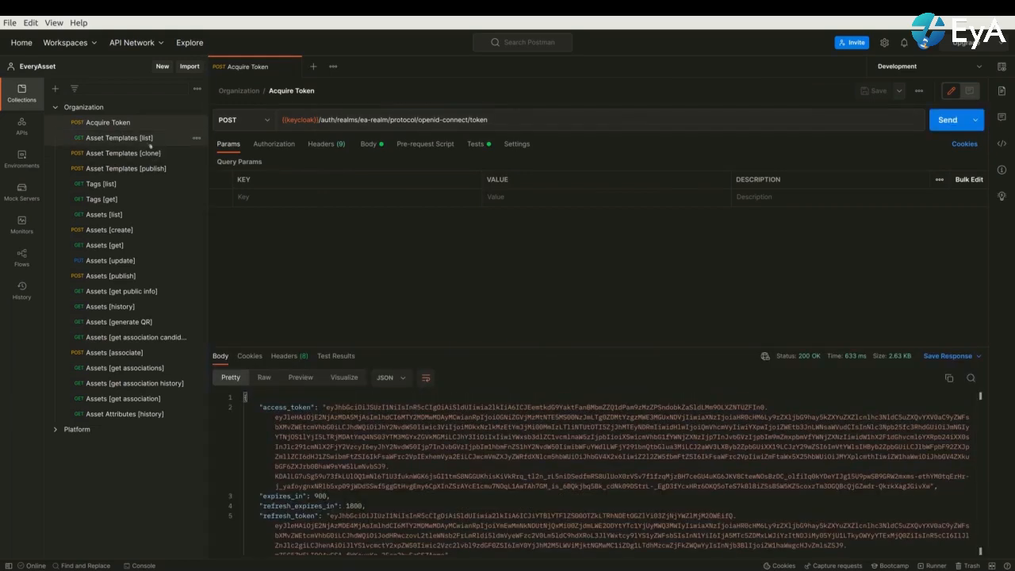
# - Send Asset Templates [list] and scroll through the 23 returned templates
pyautogui.click(117, 137)
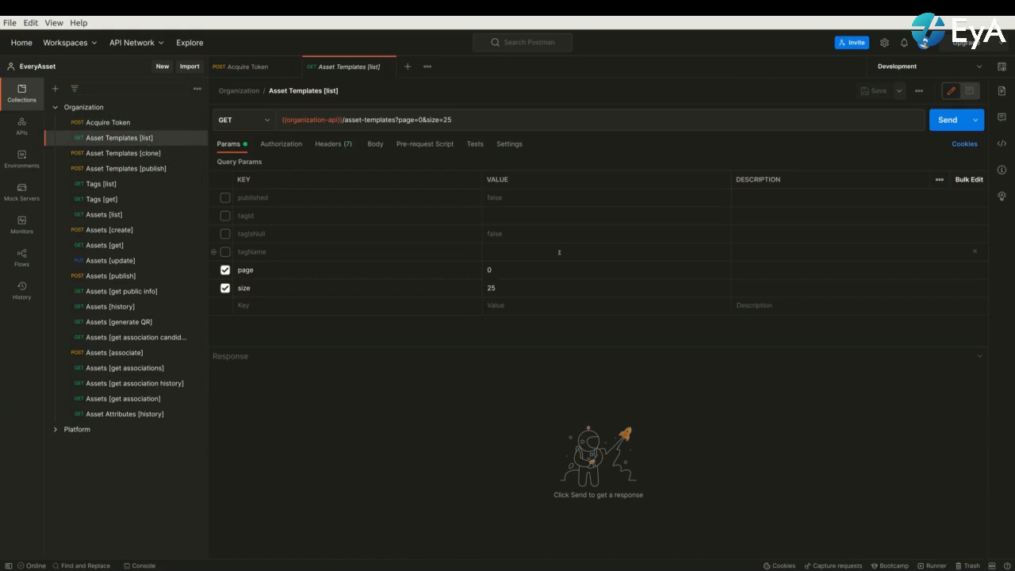
pyautogui.click(947, 119)
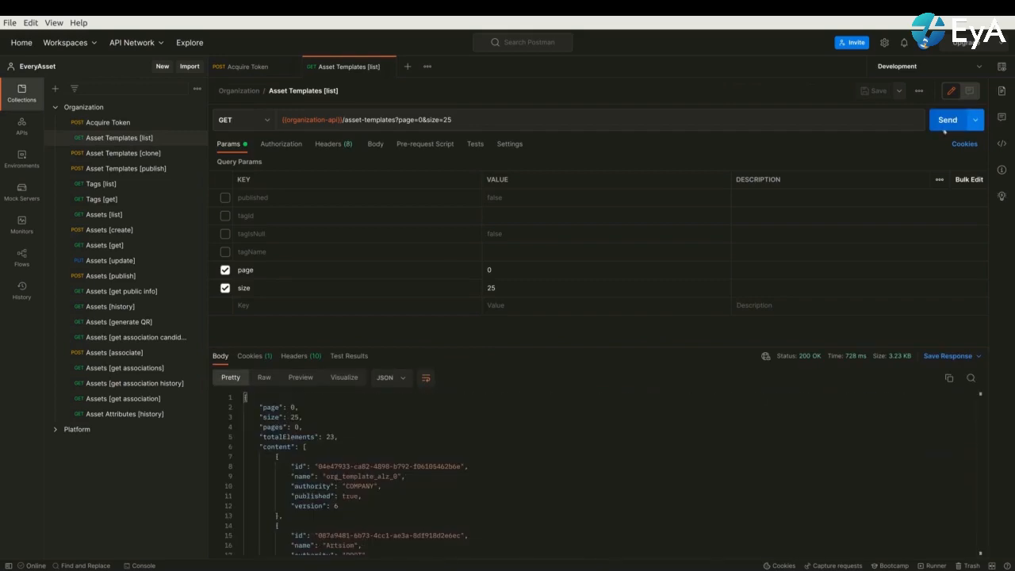
pyautogui.scroll(-3)
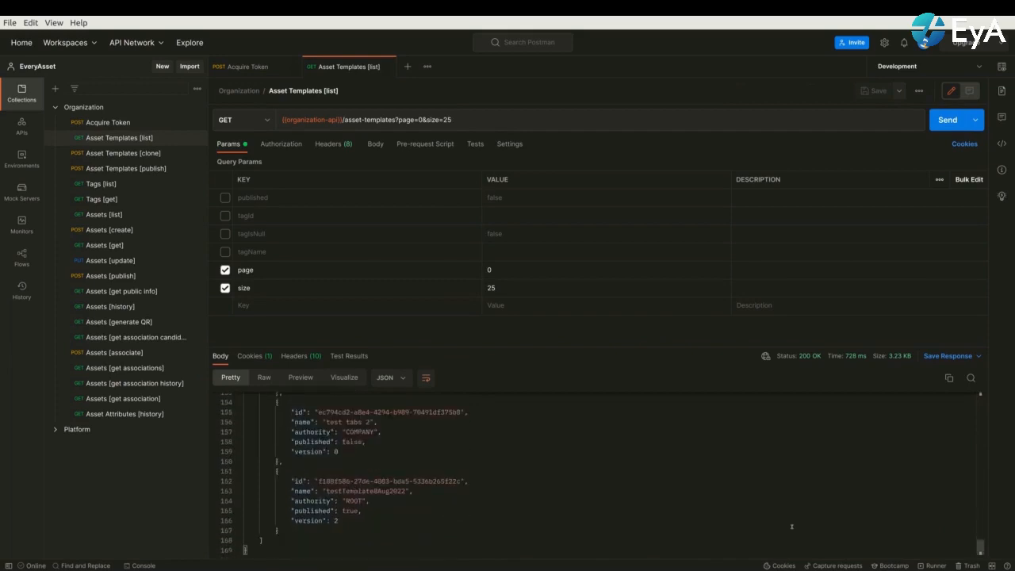
pyautogui.moveTo(550, 489)
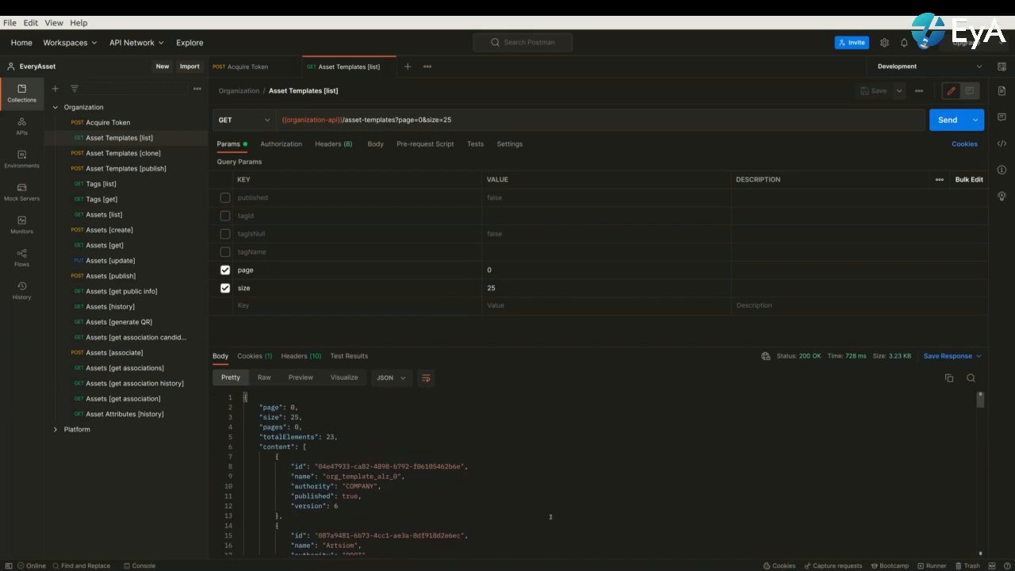
pyautogui.scroll(-3)
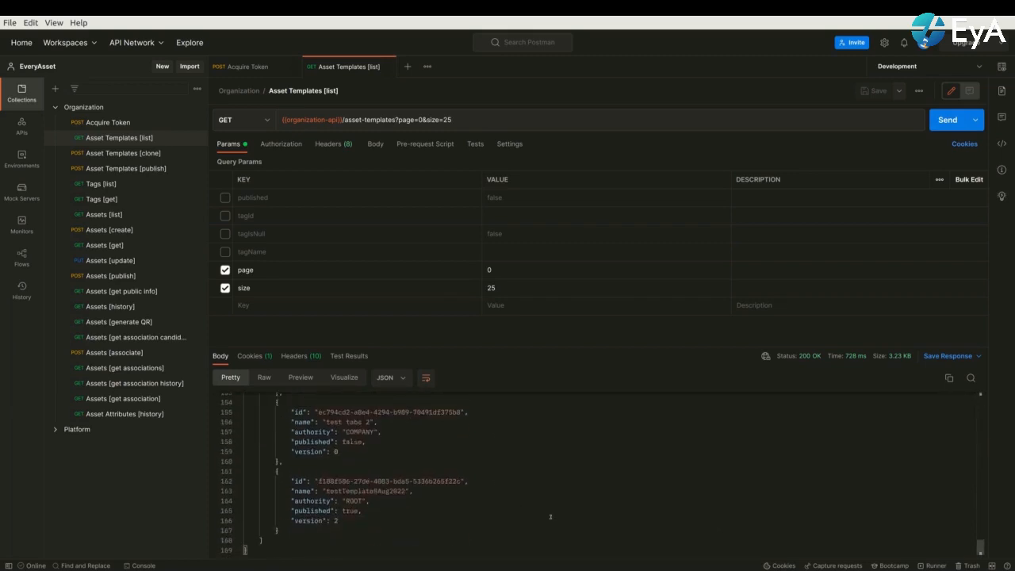
pyautogui.scroll(3)
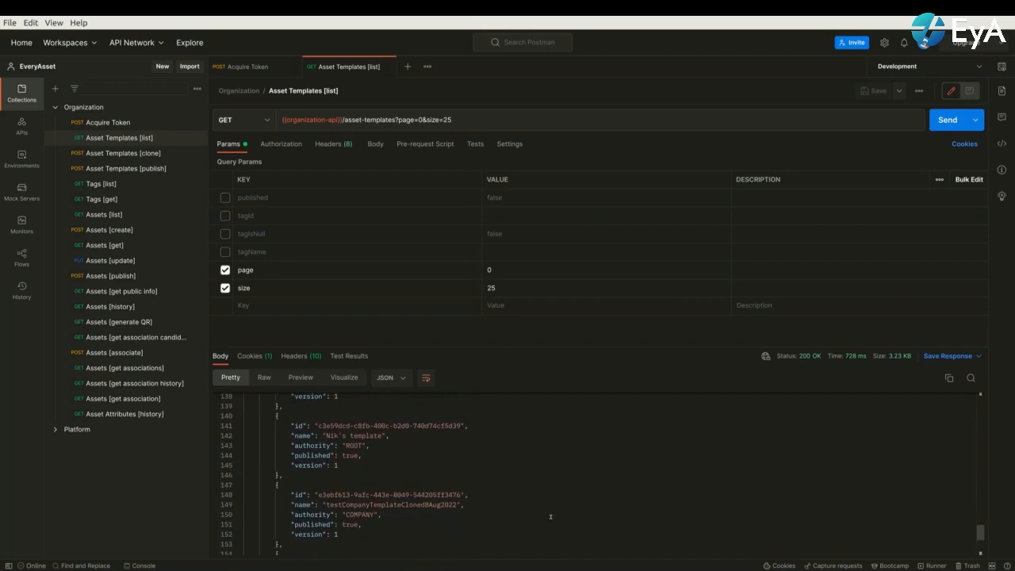
pyautogui.scroll(3)
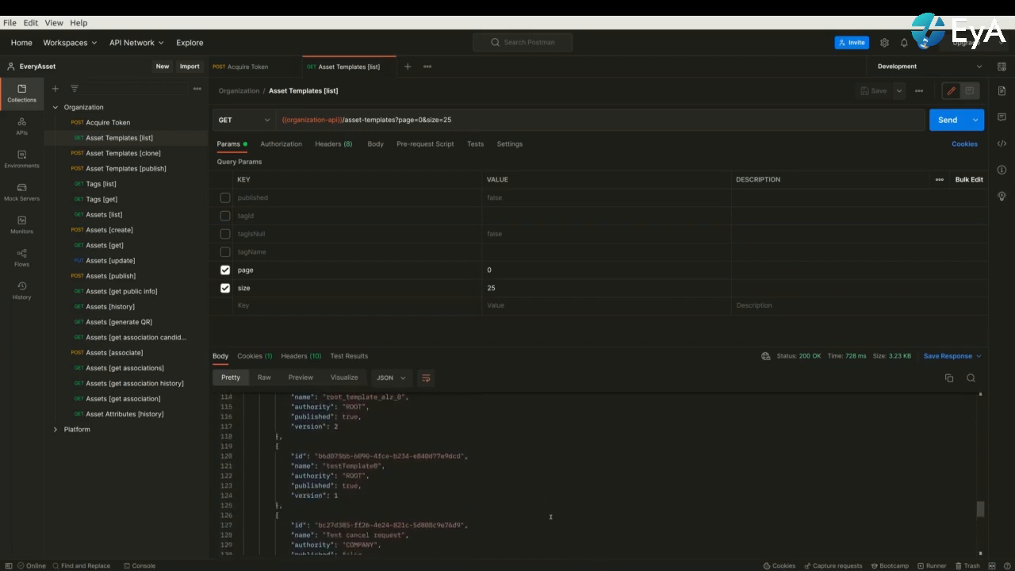
pyautogui.scroll(3)
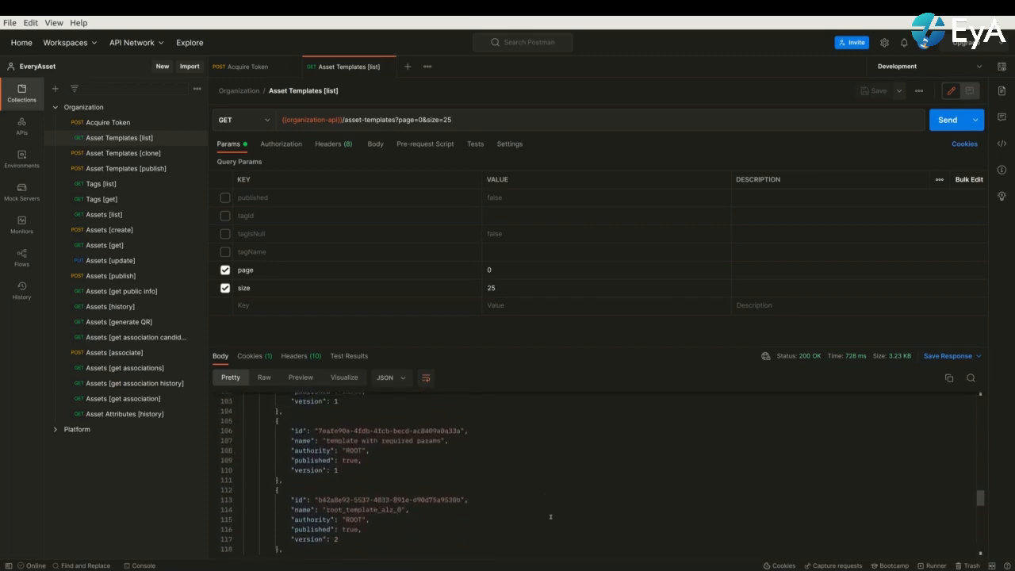
pyautogui.scroll(3)
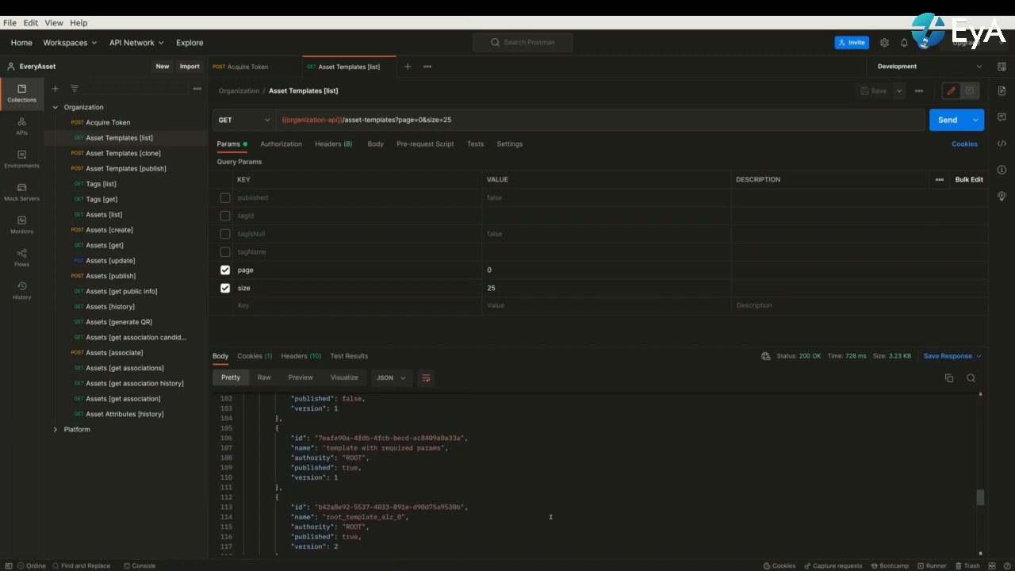
pyautogui.scroll(3)
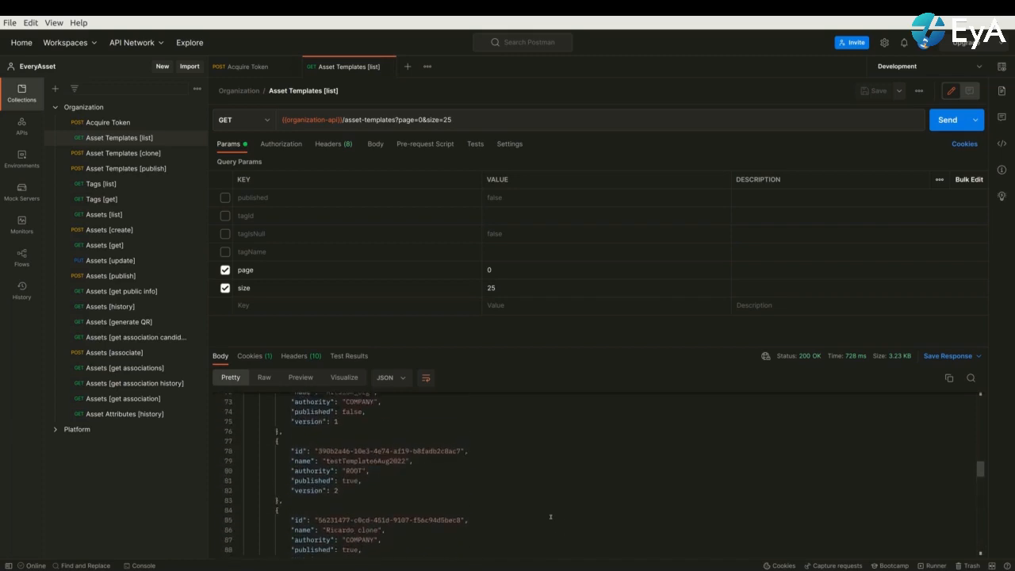
pyautogui.scroll(3)
pyautogui.write('test')
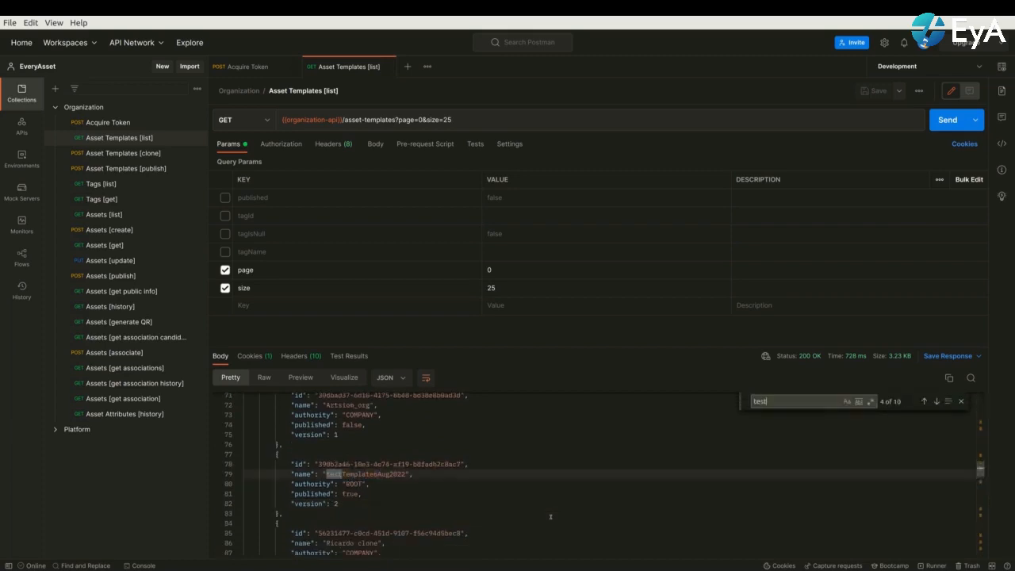
# - Search the templates response for 'Te'
pyautogui.write('TemplateCloned8Aug2022",')
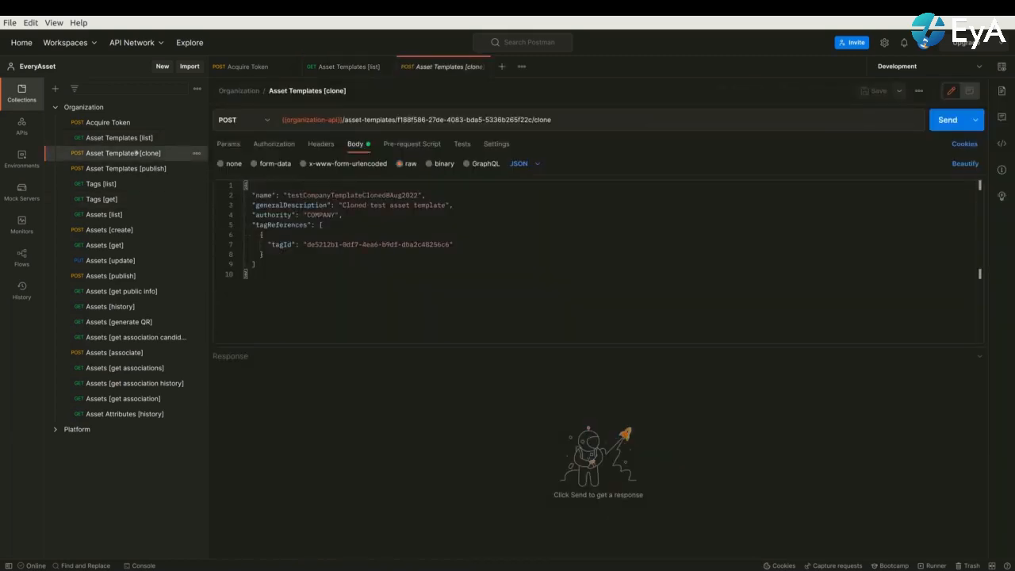
# - Edit the clone request's template id and name, then send it, getting 409 Conflict
pyautogui.click(321, 143)
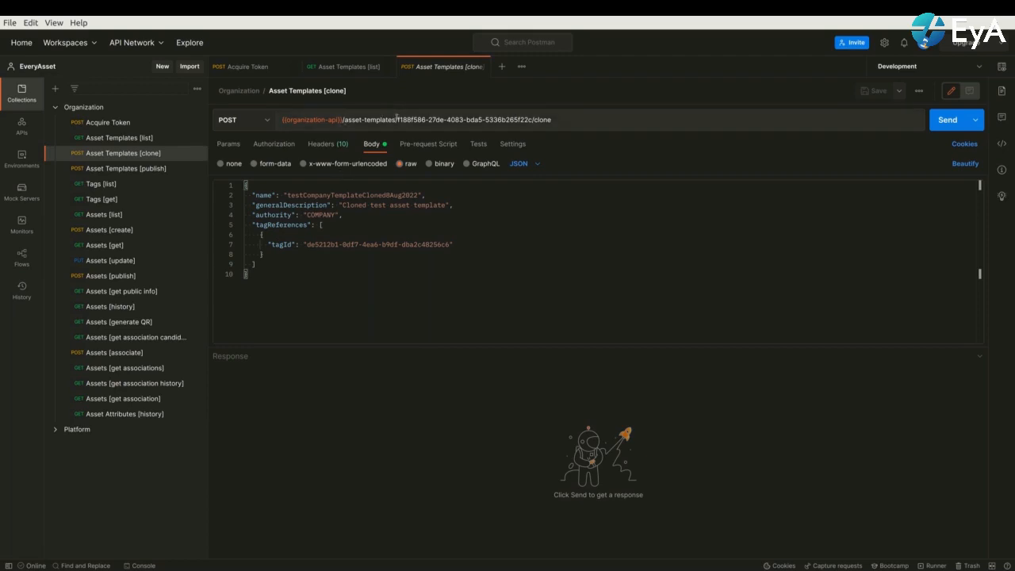
pyautogui.doubleClick(466, 119)
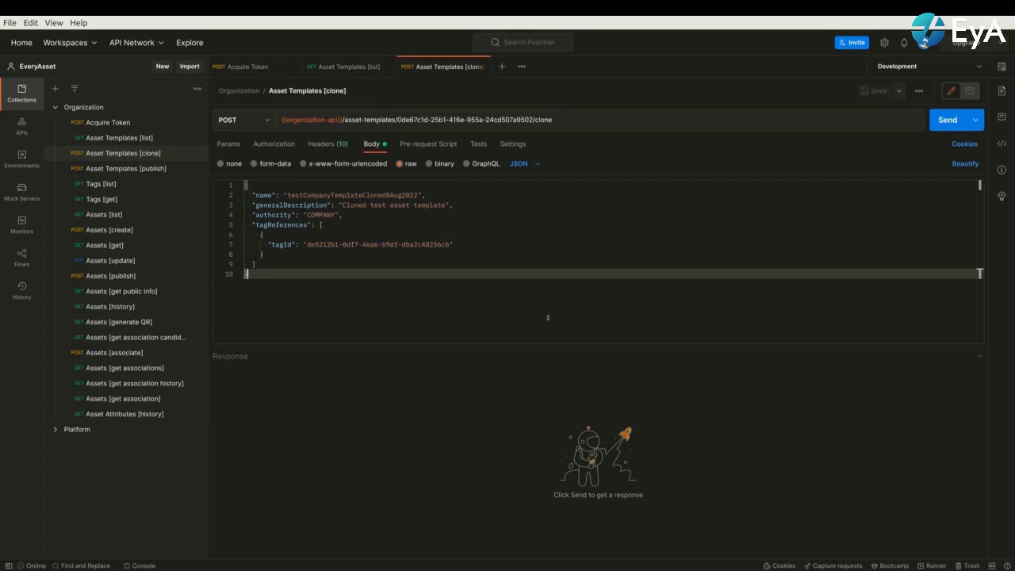
pyautogui.moveTo(718, 236)
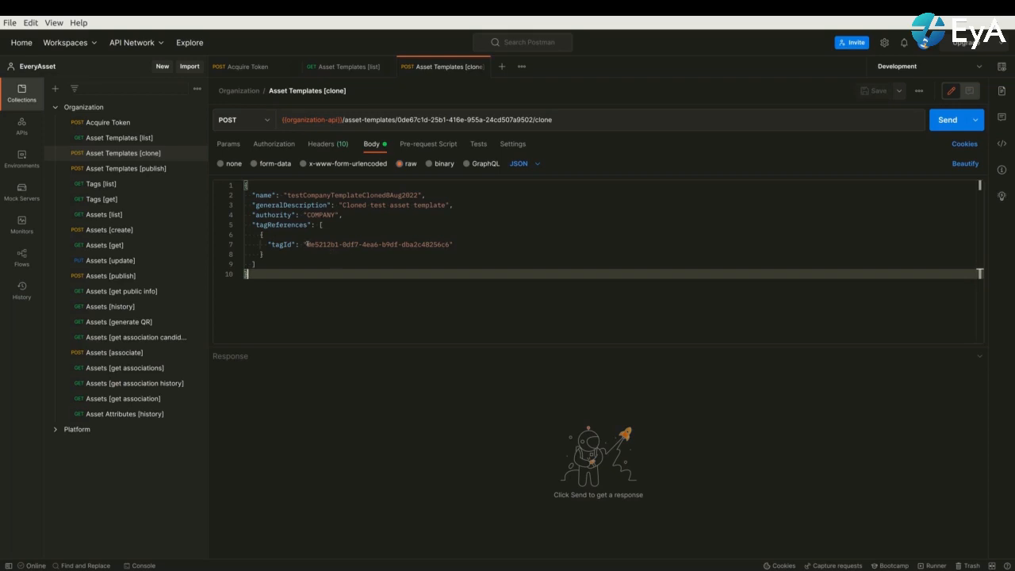
pyautogui.doubleClick(378, 245)
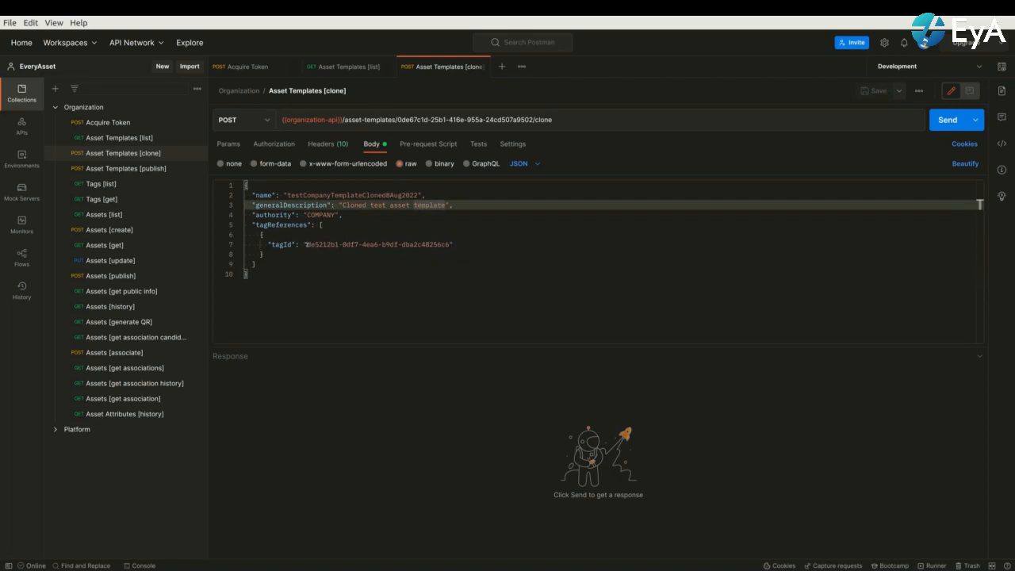
pyautogui.doubleClick(376, 244)
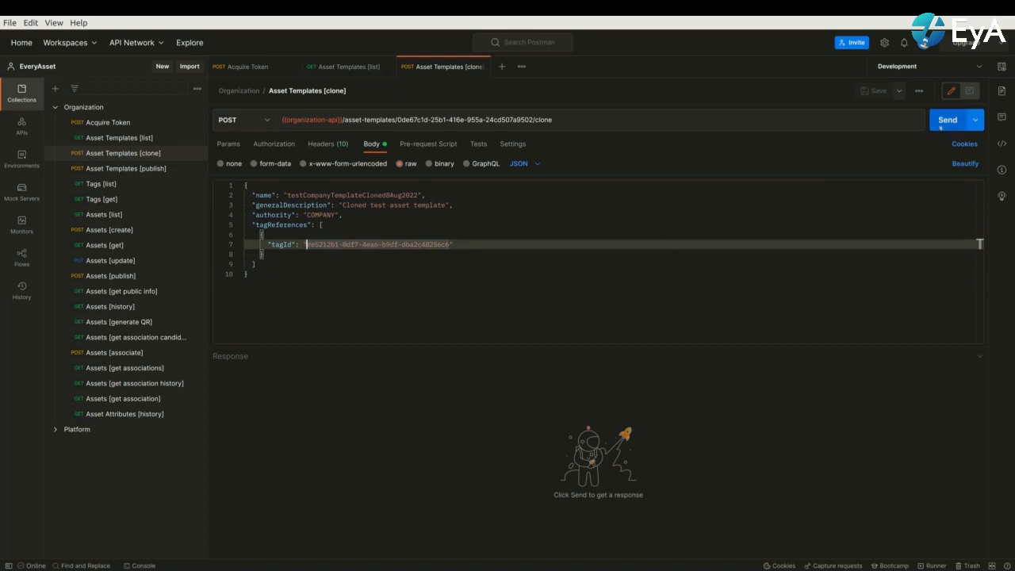
pyautogui.click(946, 120)
pyautogui.write('12')
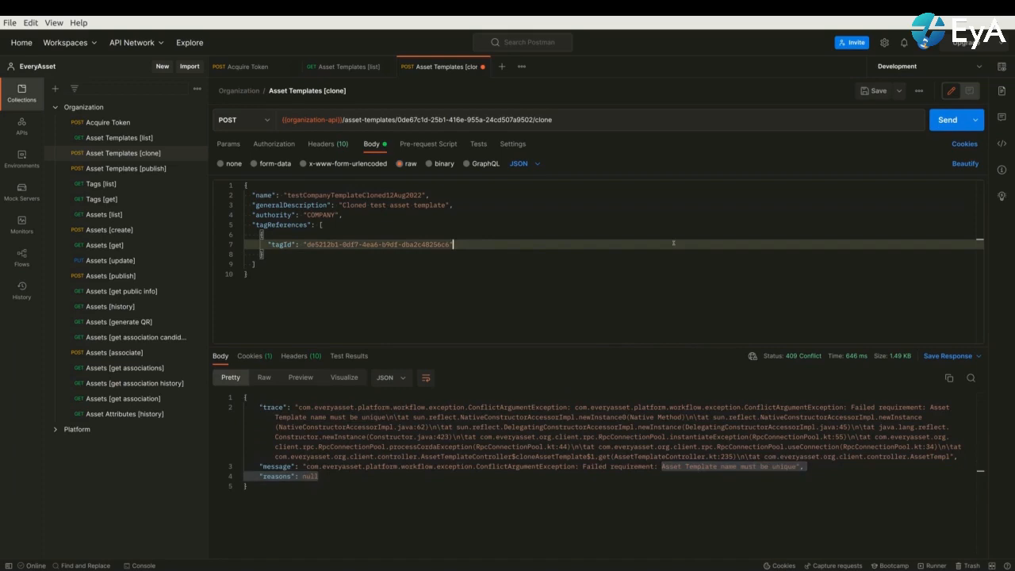
# - Resend the clone as testCompanyTemplateCloned12Aug2022 and select the returned template id
pyautogui.click(946, 120)
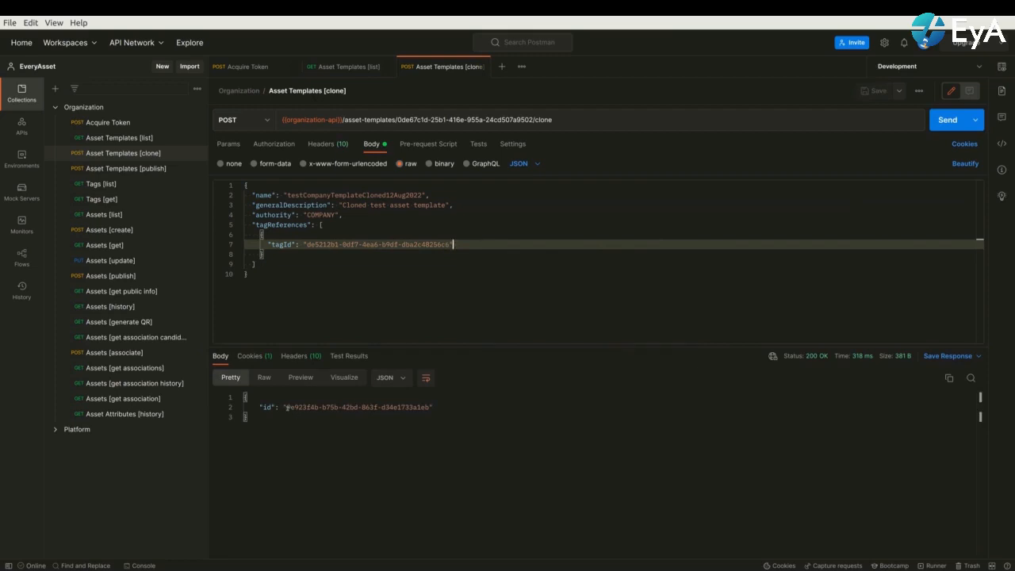
pyautogui.doubleClick(357, 406)
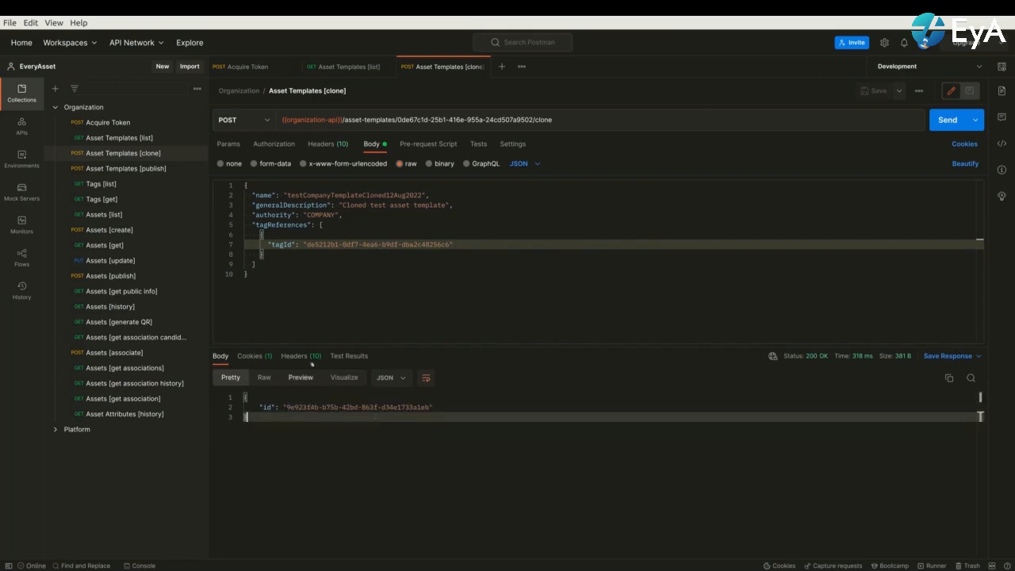
pyautogui.doubleClick(357, 406)
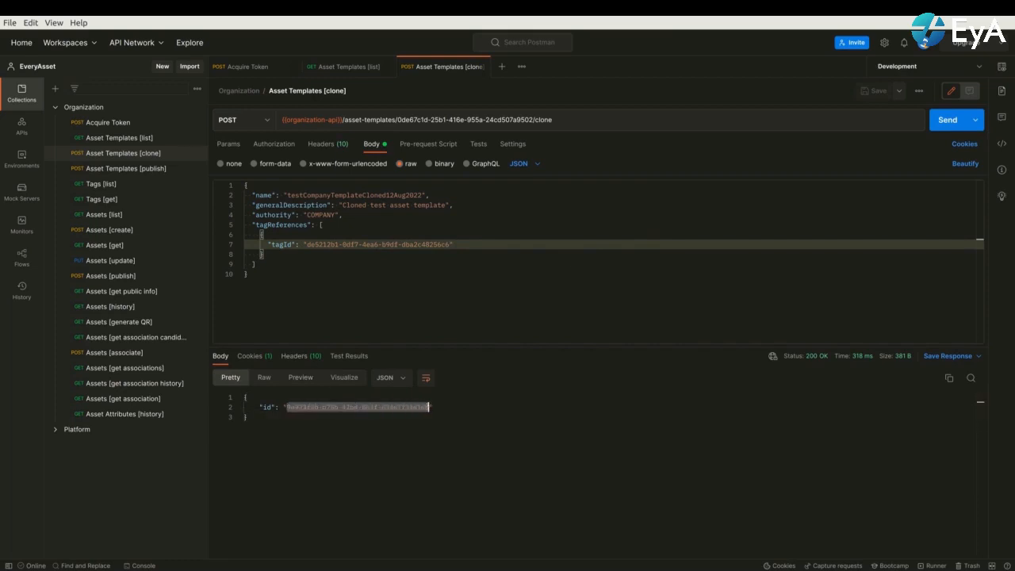
pyautogui.click(125, 168)
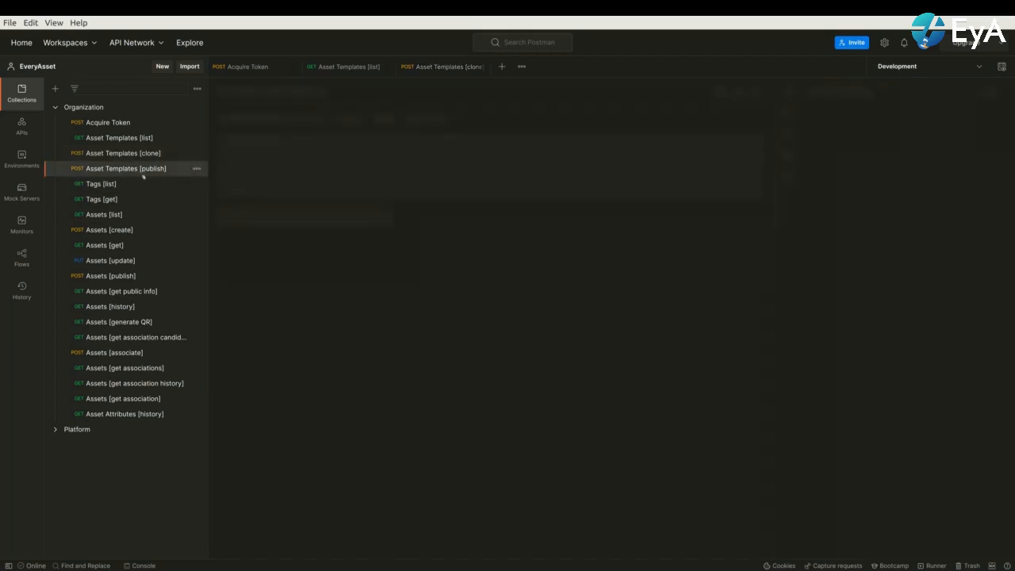
# - Publish cloned template 9e923f4b-b75b-42bd-863f-d34e1733a1eb, then open Tags [list]
pyautogui.click(125, 168)
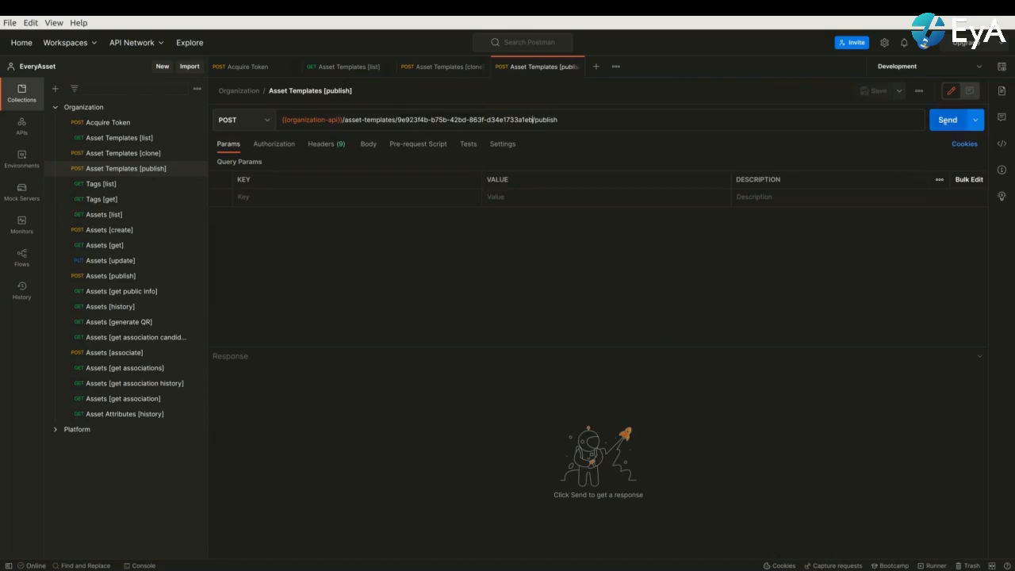
pyautogui.click(947, 120)
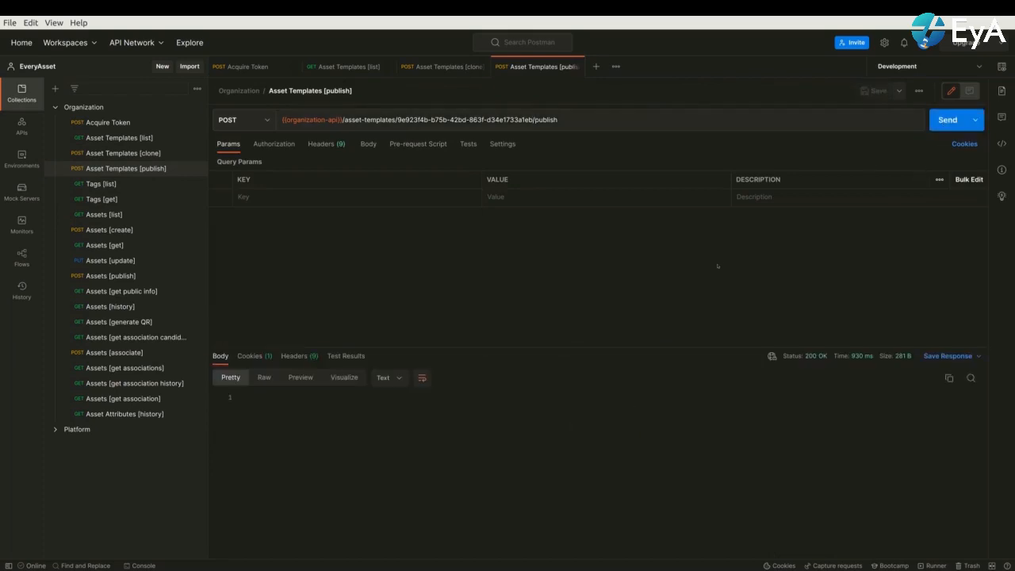
pyautogui.moveTo(808, 334)
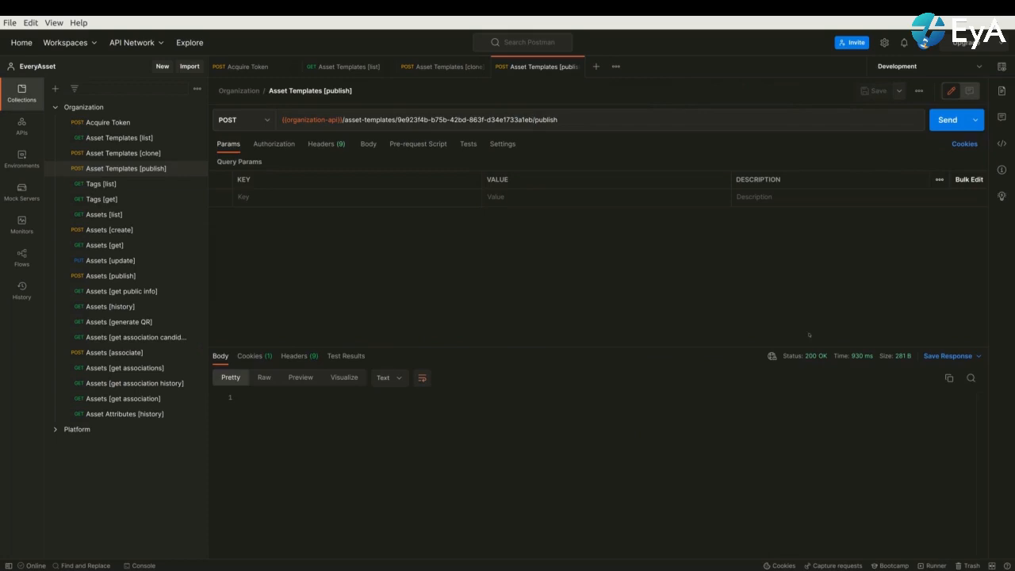
pyautogui.moveTo(811, 355)
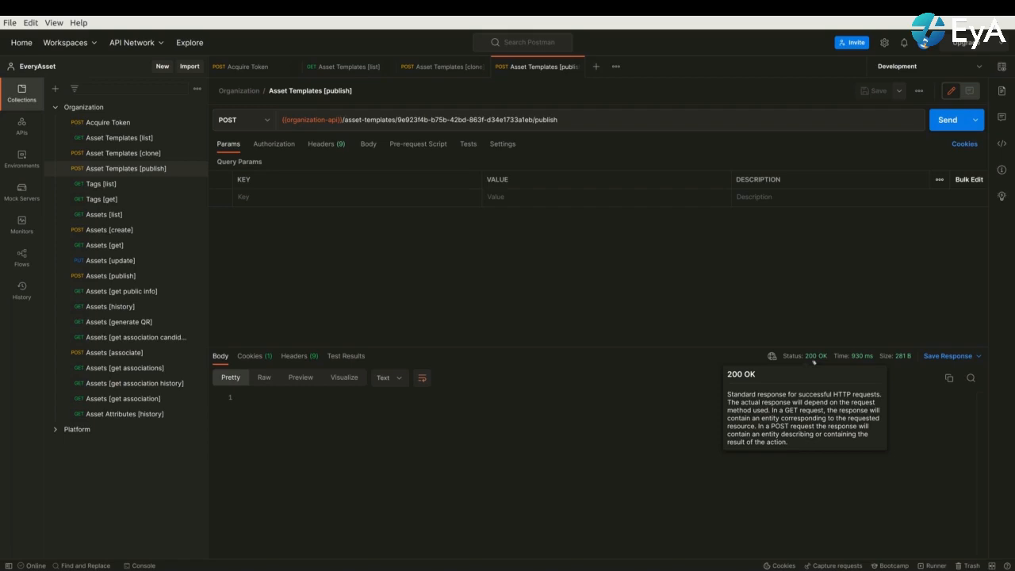
pyautogui.moveTo(301, 305)
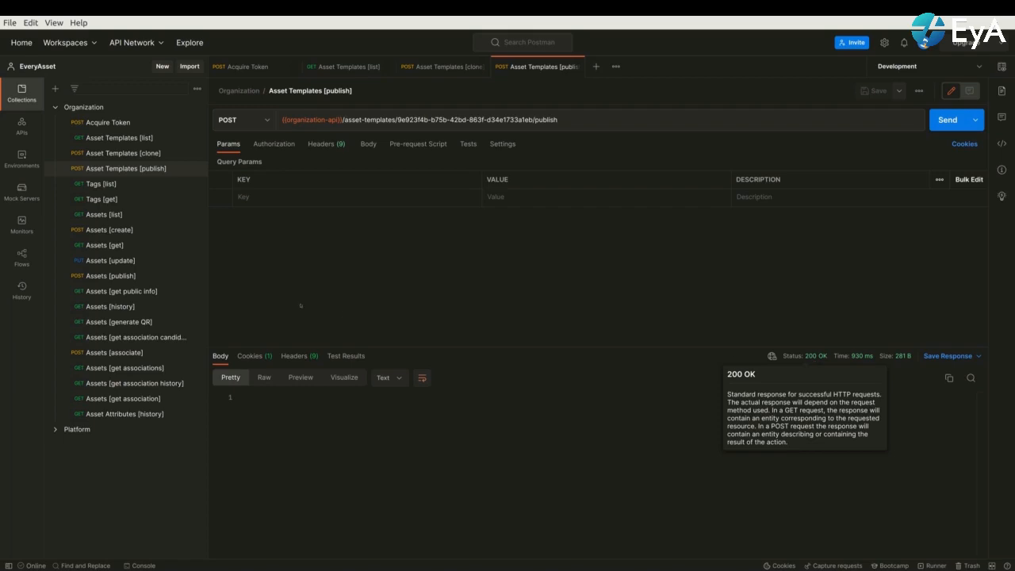
pyautogui.click(99, 183)
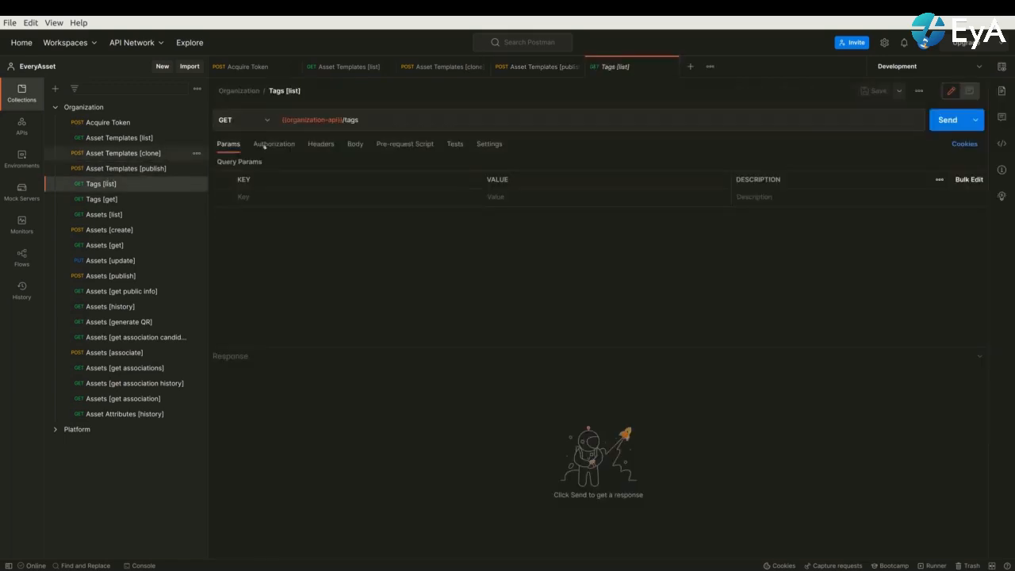
# - Send Tags [list] and select the id of the last tag, demoTag12Aug2022
pyautogui.click(946, 120)
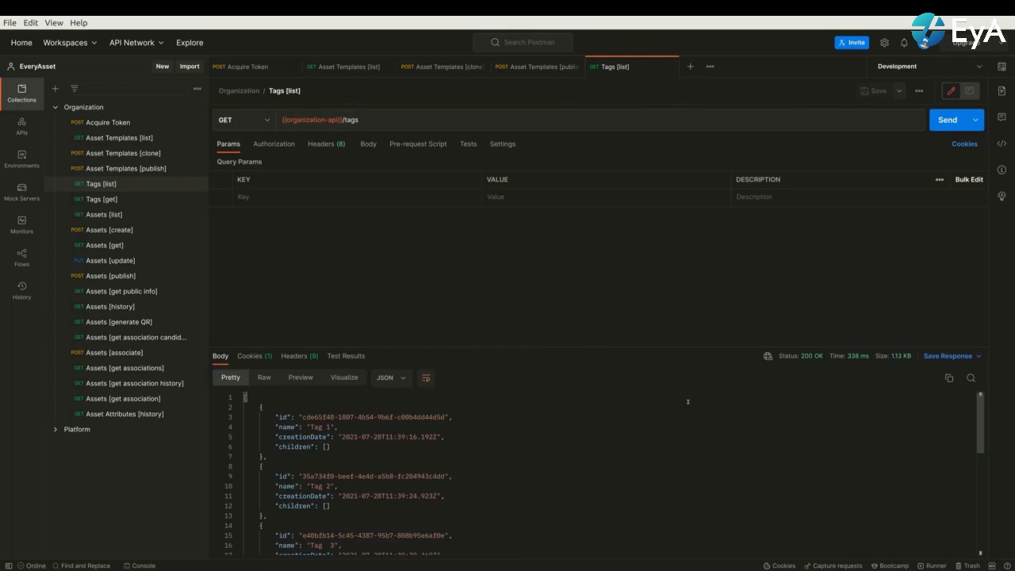
pyautogui.scroll(-3)
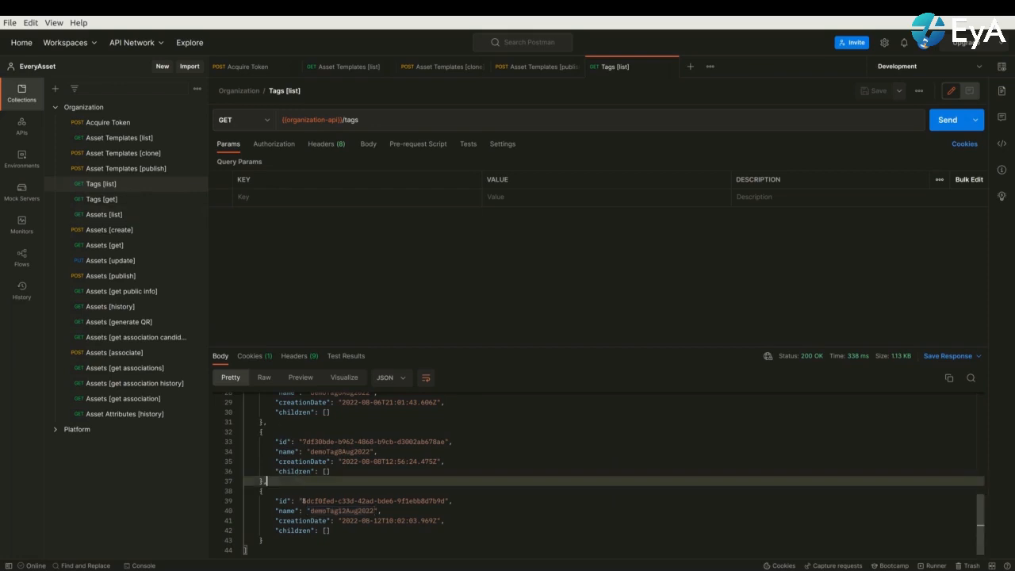
pyautogui.doubleClick(368, 500)
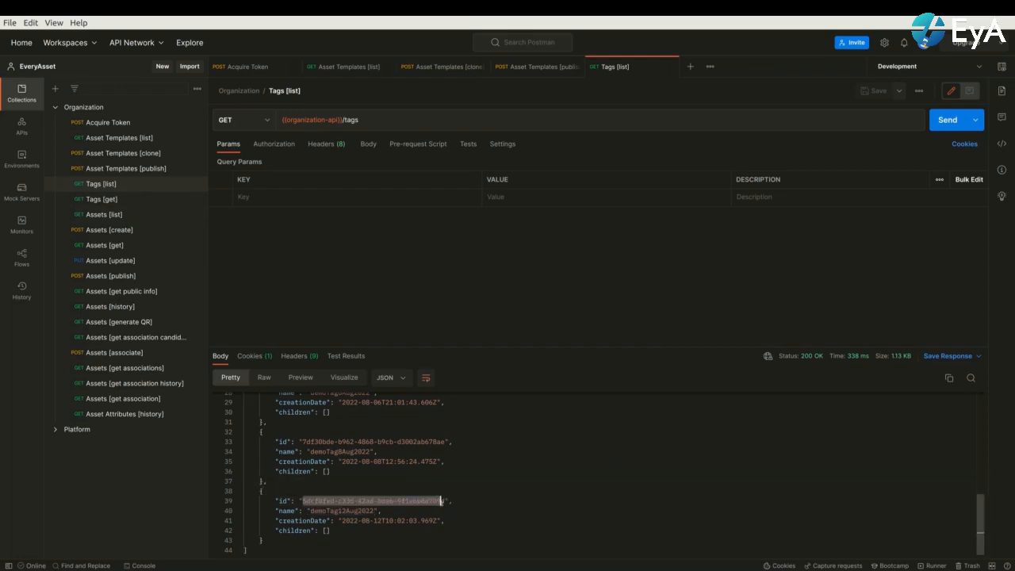